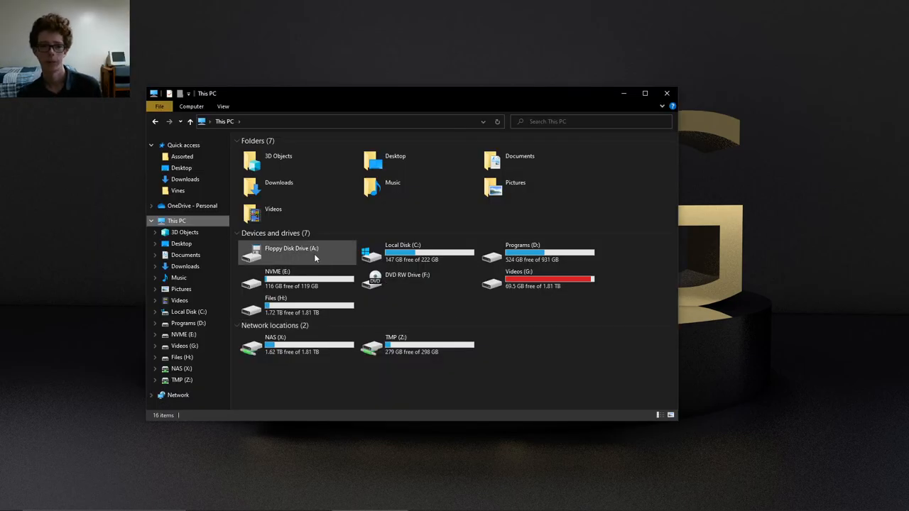
- Open the clips > music folder on the NVME (E:) drive
{"action": "double_click", "coordinate": [291, 253]}
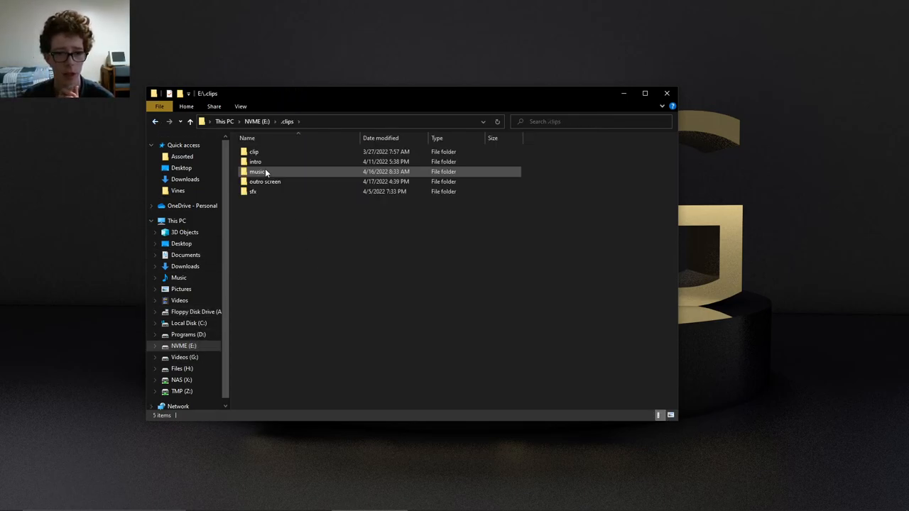
{"action": "double_click", "coordinate": [258, 170]}
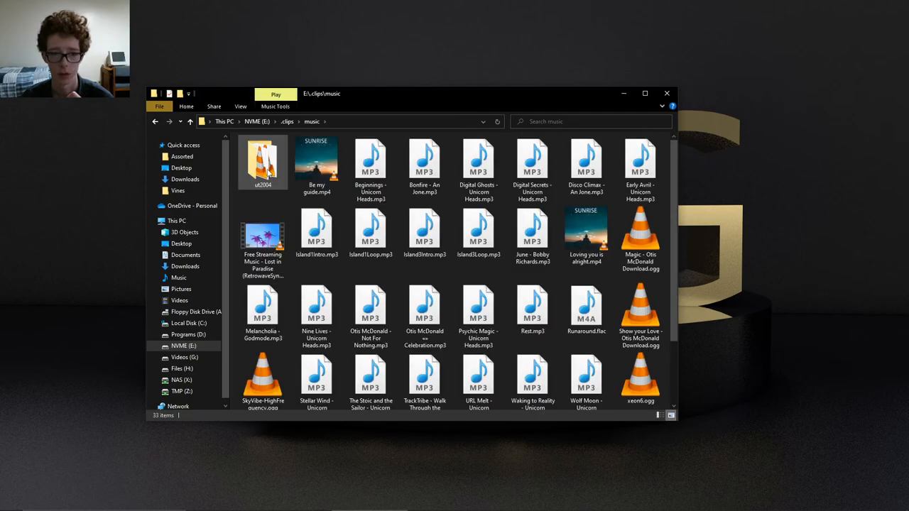
- Compare sizes of an Otis McDonald song, Runaround.flac, Island1Loop.mp3, Island4Loop.mp3 and another short MP3
{"action": "left_click", "coordinate": [369, 230]}
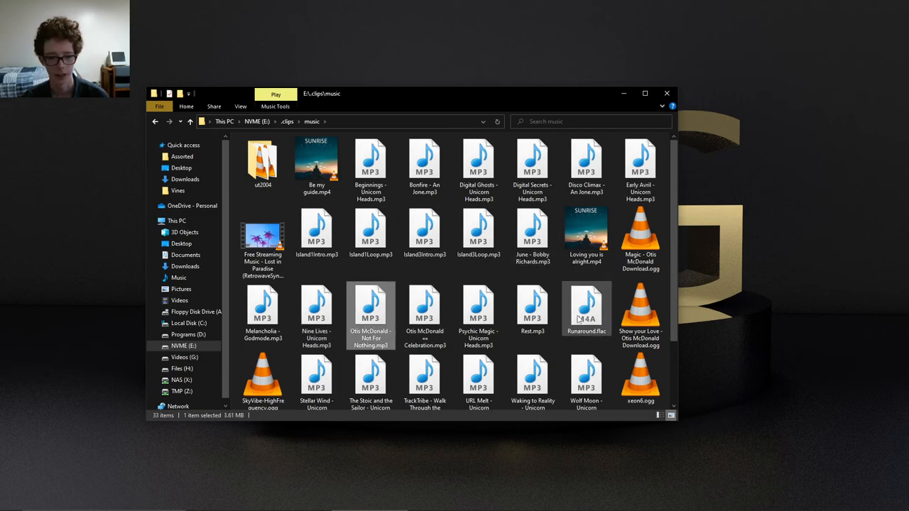
{"action": "left_click", "coordinate": [585, 309]}
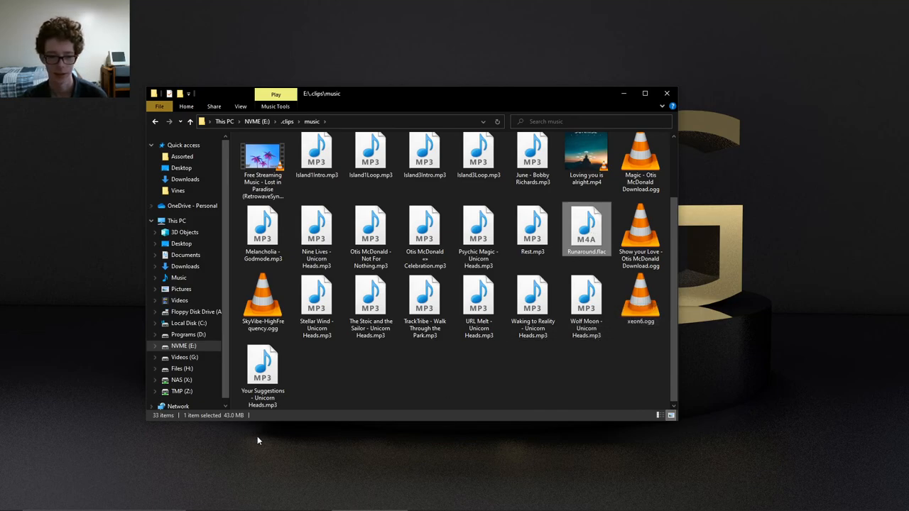
{"action": "left_click", "coordinate": [317, 298]}
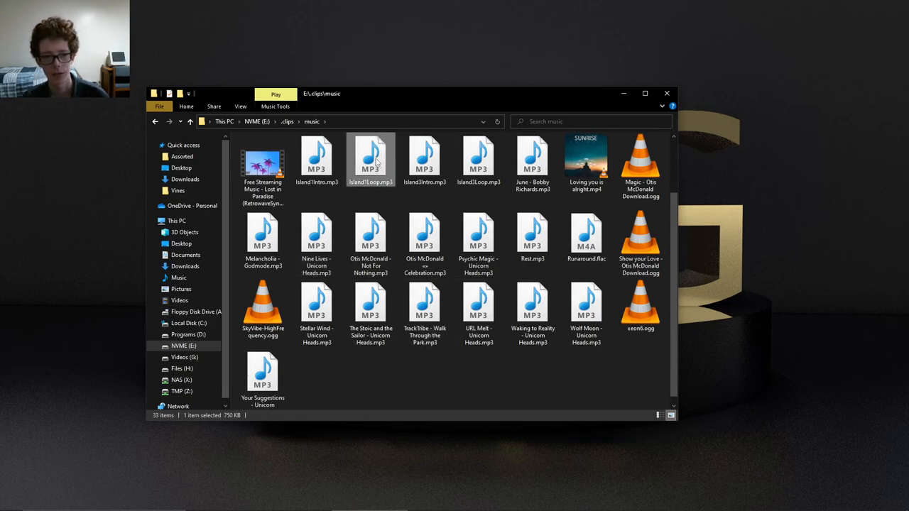
{"action": "left_click", "coordinate": [316, 157]}
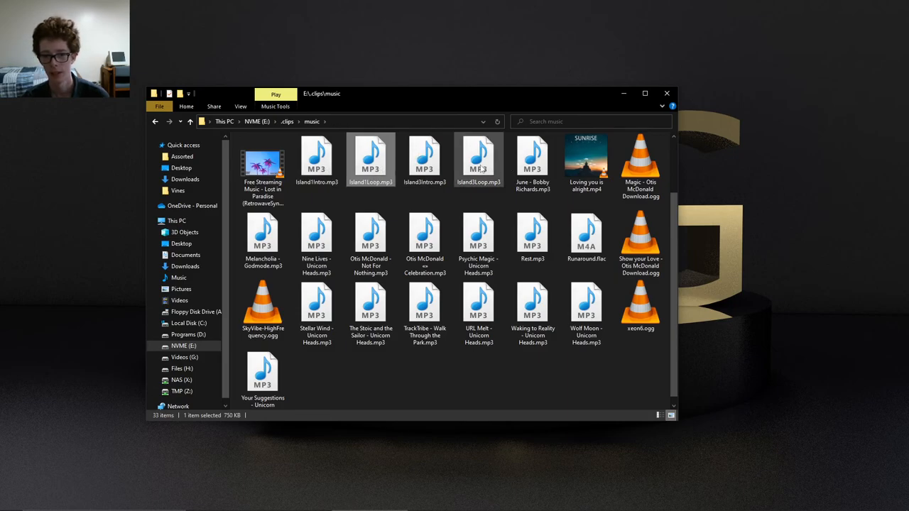
{"action": "left_click", "coordinate": [425, 159]}
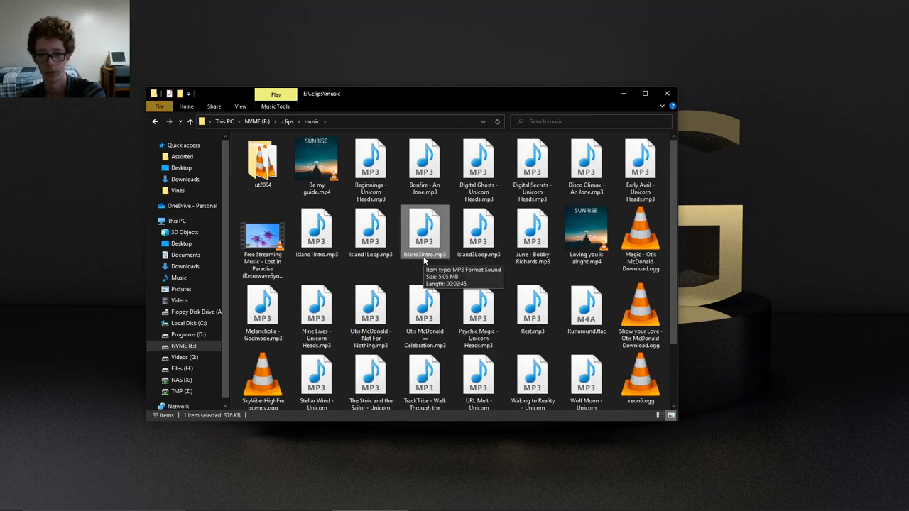
- Open the ut2004 folder and compare the sizes of several of its OGG tracks
{"action": "double_click", "coordinate": [263, 159]}
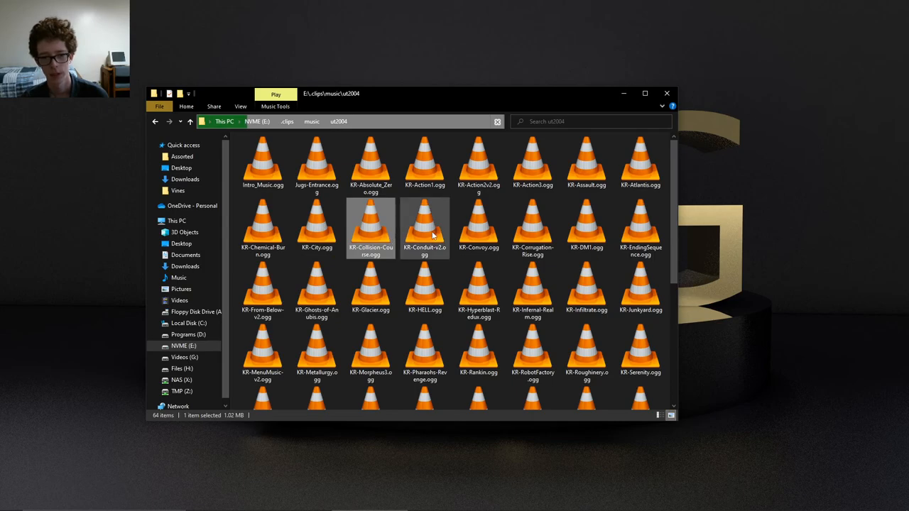
{"action": "left_click", "coordinate": [478, 284]}
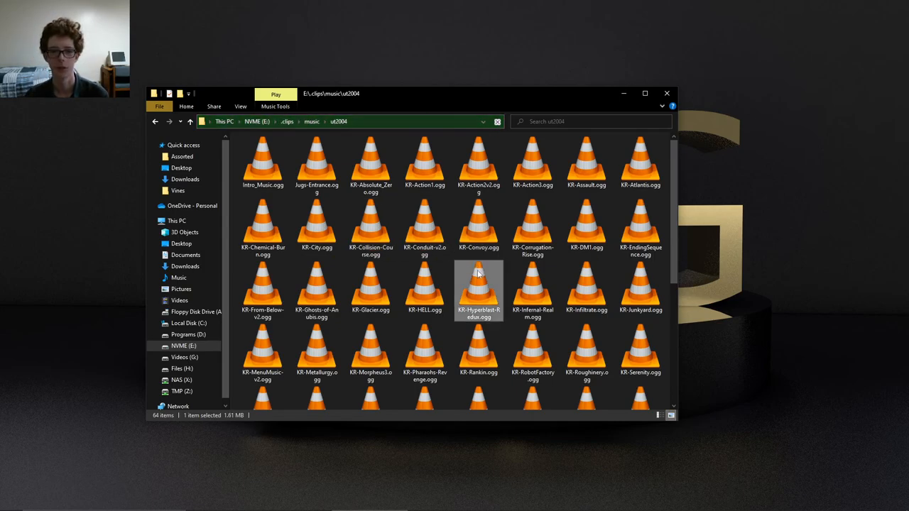
{"action": "left_click", "coordinate": [370, 227]}
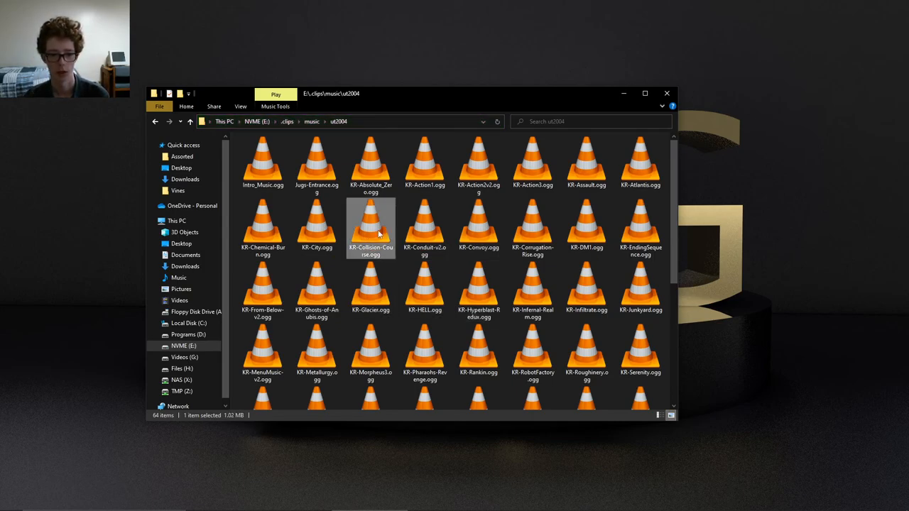
{"action": "left_click", "coordinate": [531, 287]}
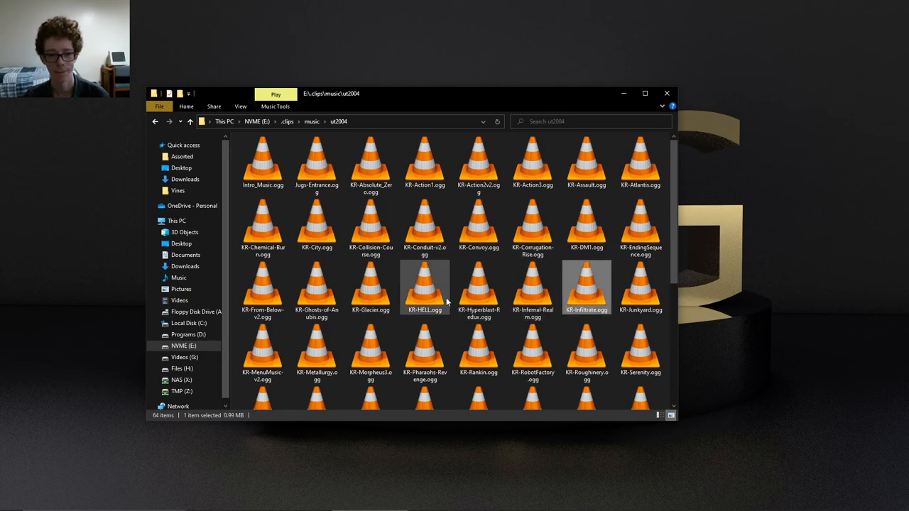
{"action": "scroll", "scroll_direction": "down", "scroll_amount": 3}
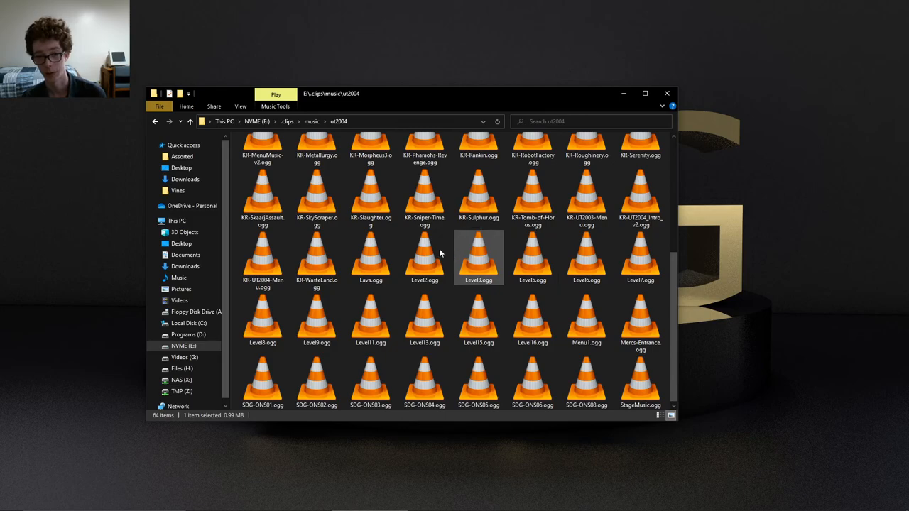
{"action": "left_click", "coordinate": [262, 191]}
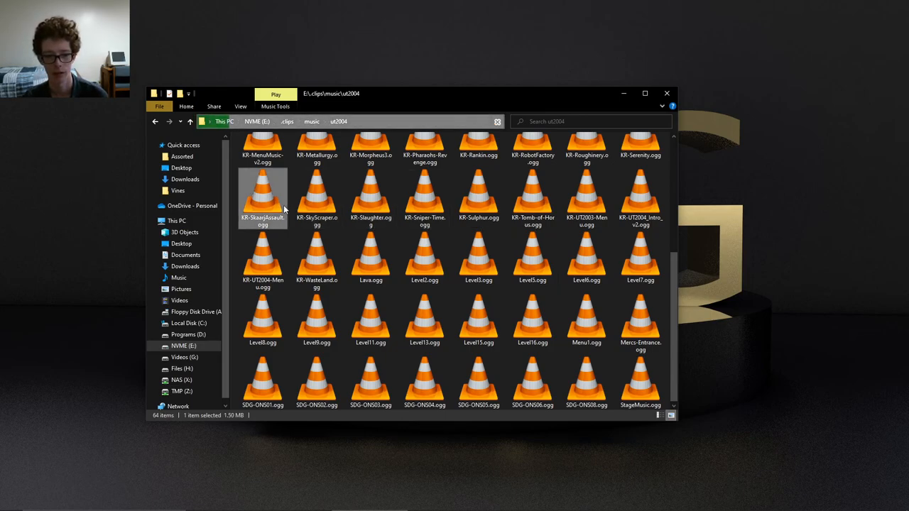
{"action": "left_click", "coordinate": [317, 381]}
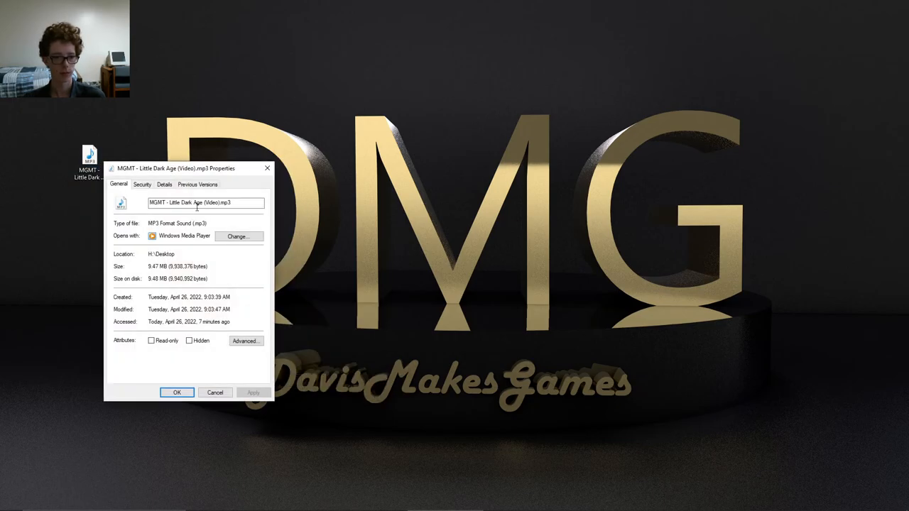
- Read the MGMT - Little Dark Age song's details: length 00:05:10 and 256 kbps bit rate
{"action": "left_click", "coordinate": [165, 184]}
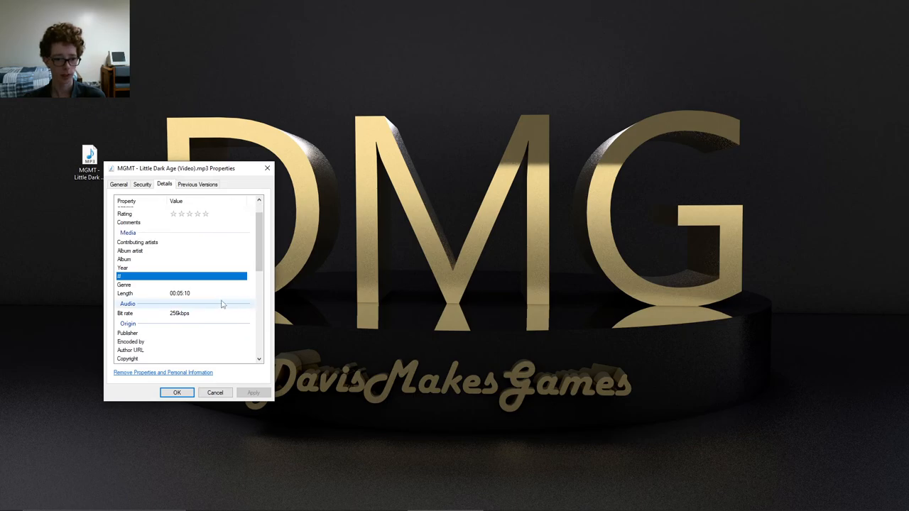
{"action": "left_click", "coordinate": [179, 293]}
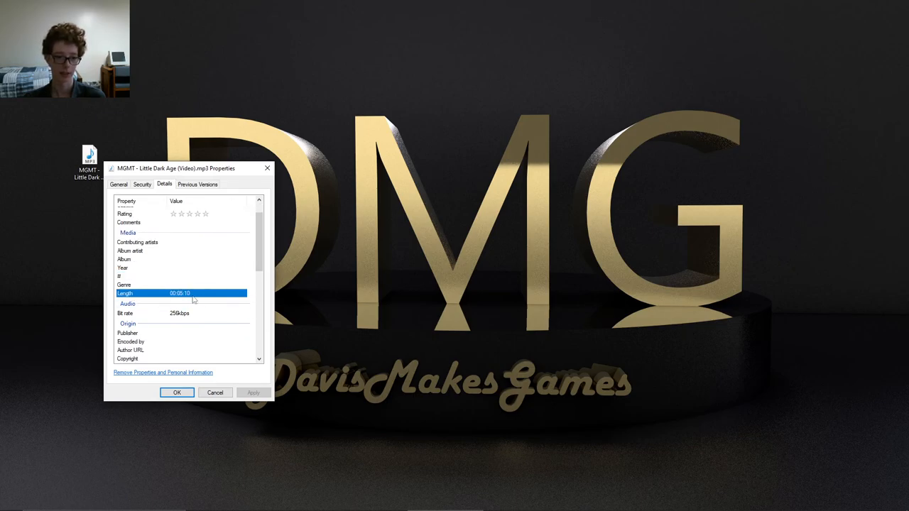
{"action": "scroll", "scroll_direction": "down", "scroll_amount": 3}
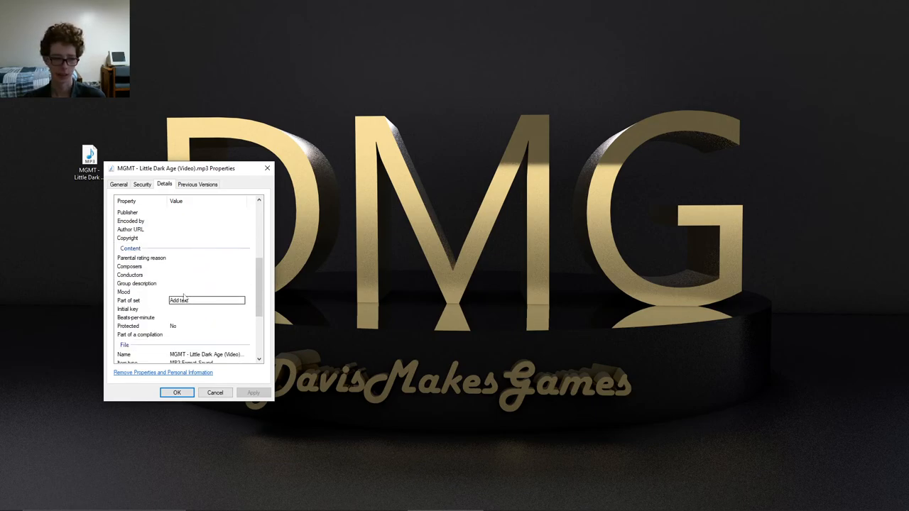
{"action": "scroll", "scroll_direction": "down", "scroll_amount": 3}
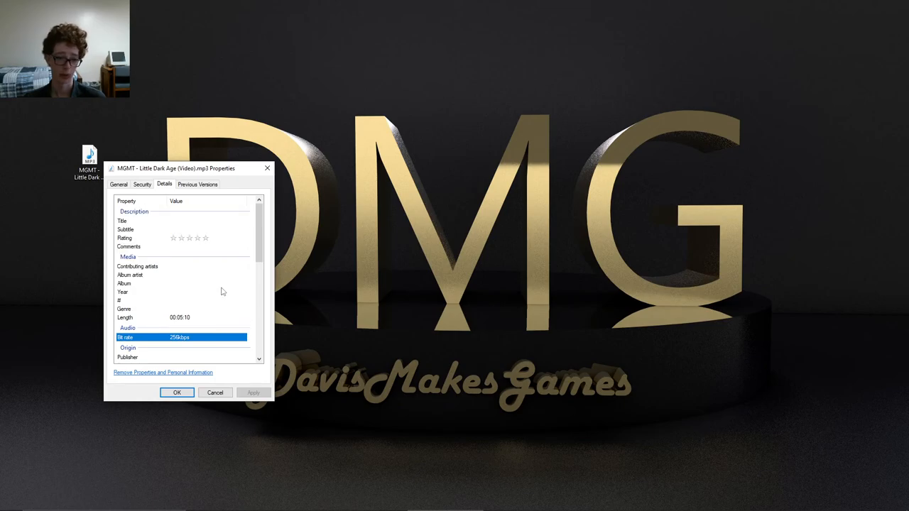
{"action": "scroll", "scroll_direction": "down", "scroll_amount": 3}
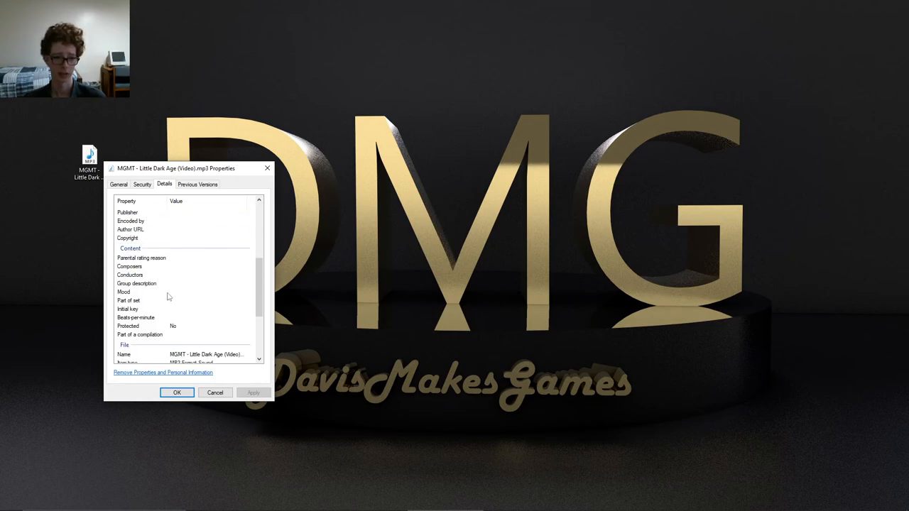
{"action": "scroll", "scroll_direction": "down", "scroll_amount": 3}
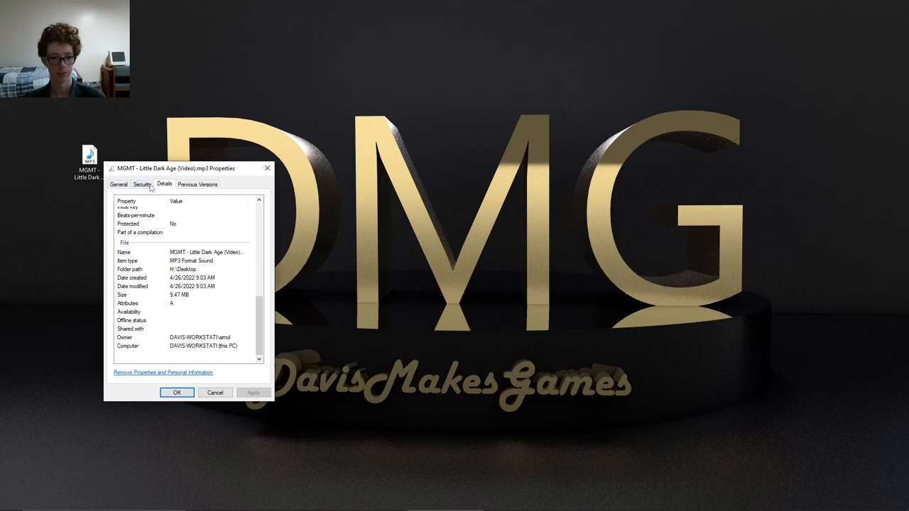
{"action": "left_click", "coordinate": [120, 185]}
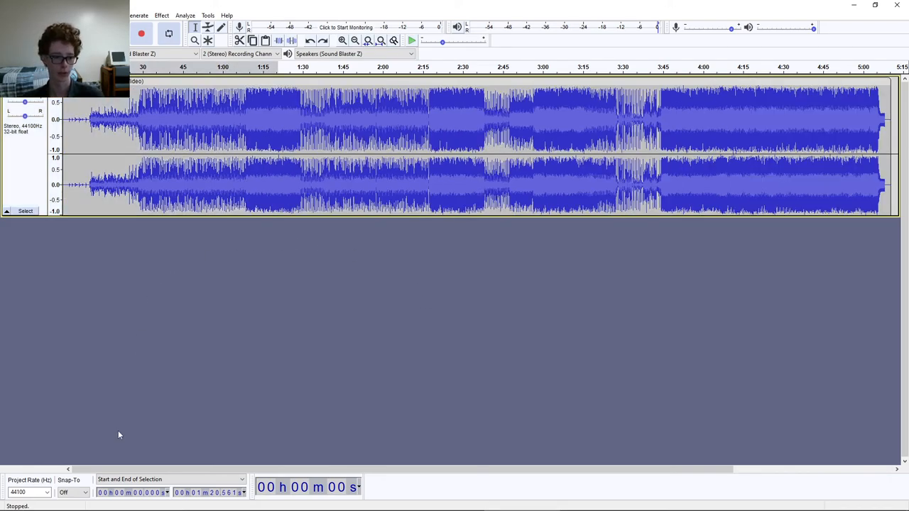
- Lower the Audacity project rate to 22050 Hz
{"action": "left_click", "coordinate": [29, 491]}
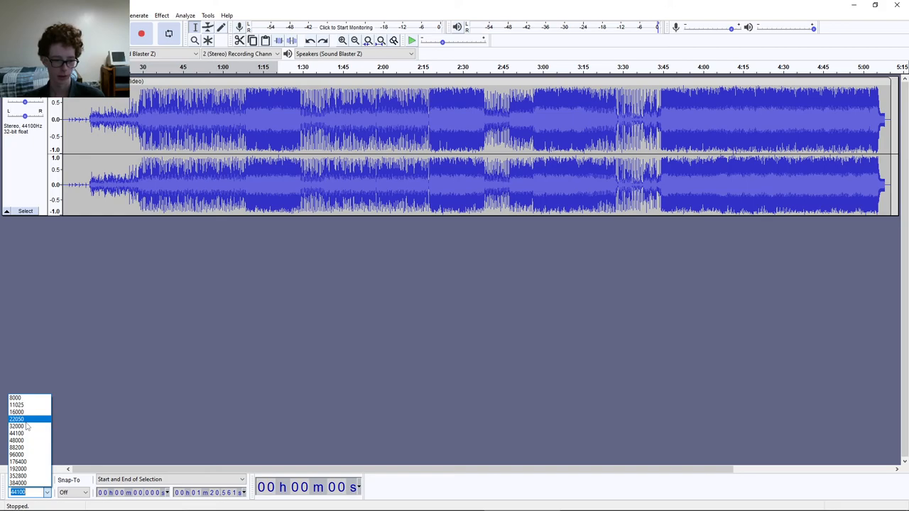
{"action": "left_click", "coordinate": [17, 419]}
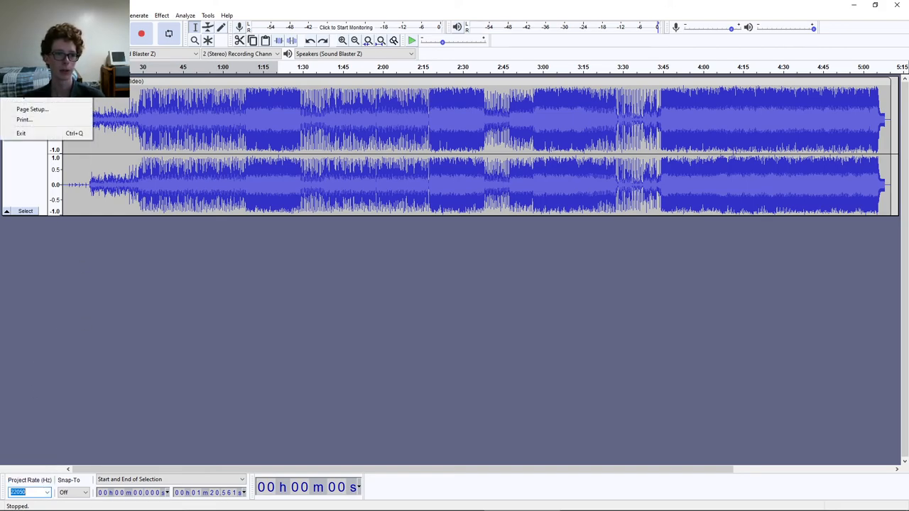
- Start exporting the song as a medium-quality MP3 to the desktop
{"action": "left_click", "coordinate": [295, 224]}
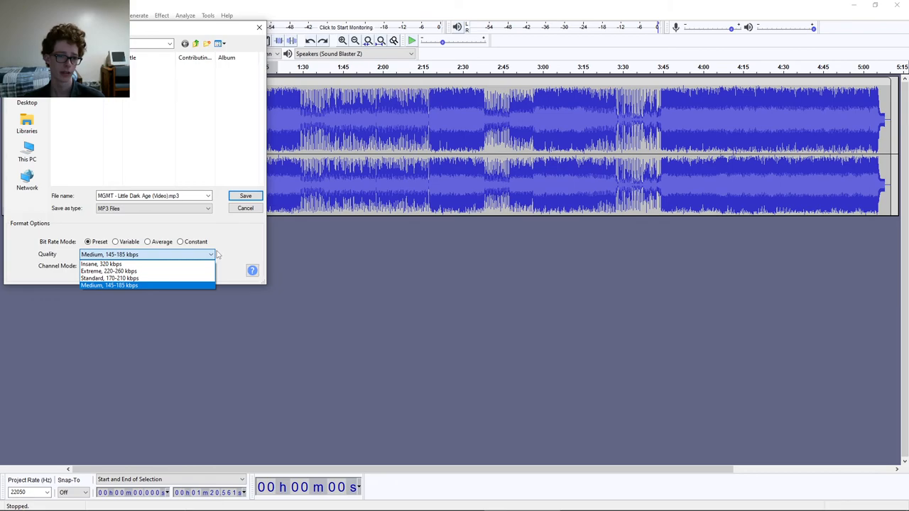
{"action": "left_click", "coordinate": [109, 284]}
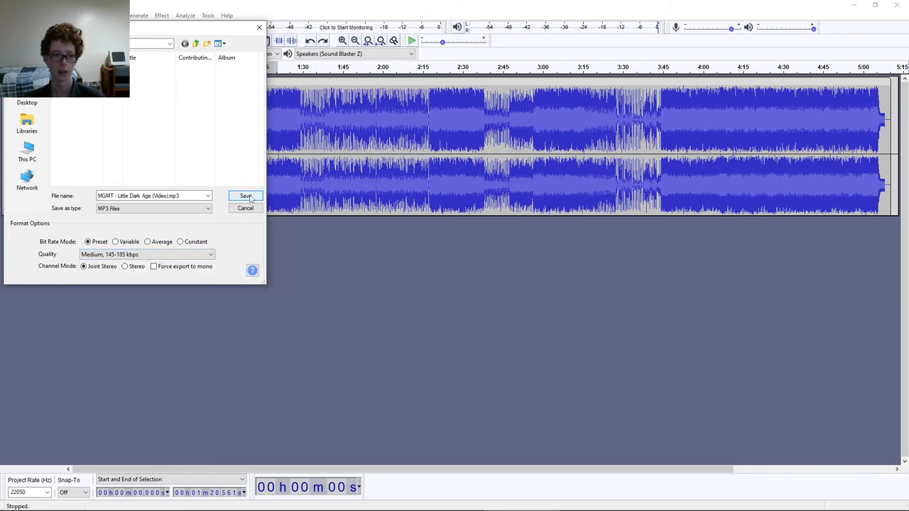
{"action": "left_click", "coordinate": [245, 196]}
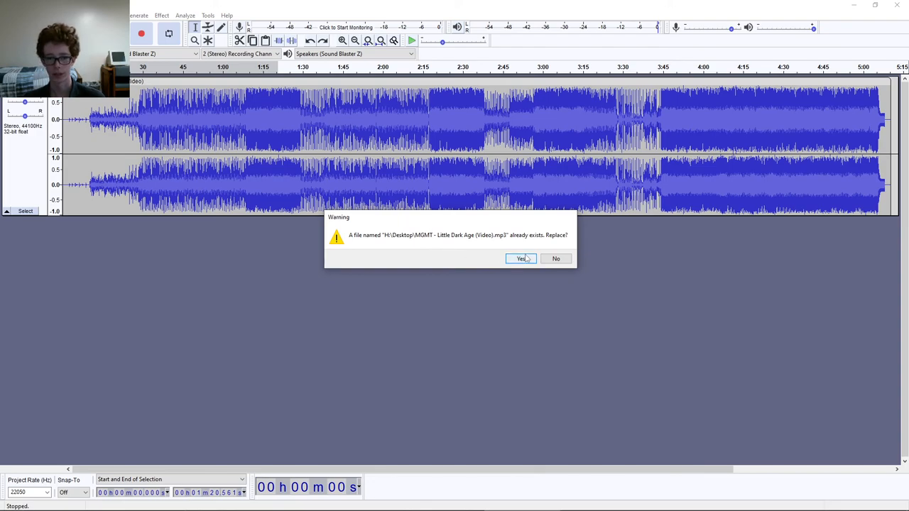
- Confirm overwriting the song, review the 3.53 MB save.mp3 result and return to Export
{"action": "left_click", "coordinate": [523, 258]}
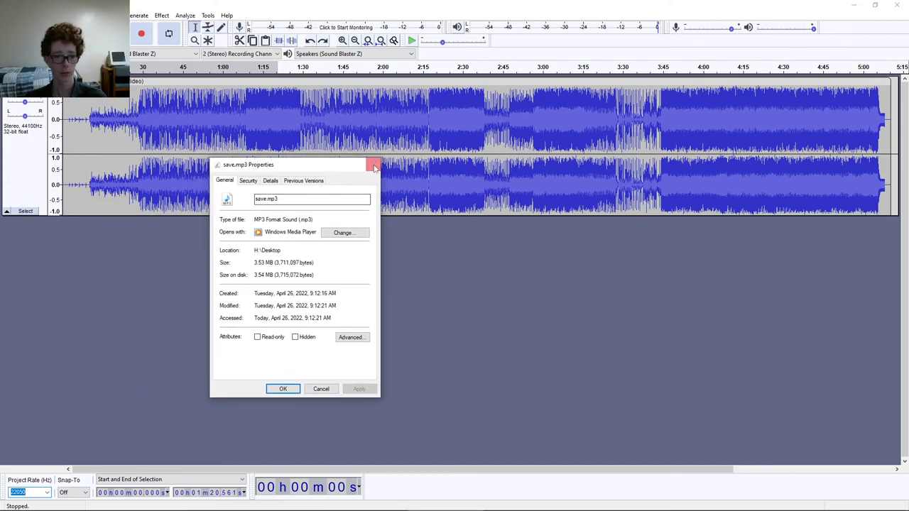
{"action": "left_click", "coordinate": [375, 164]}
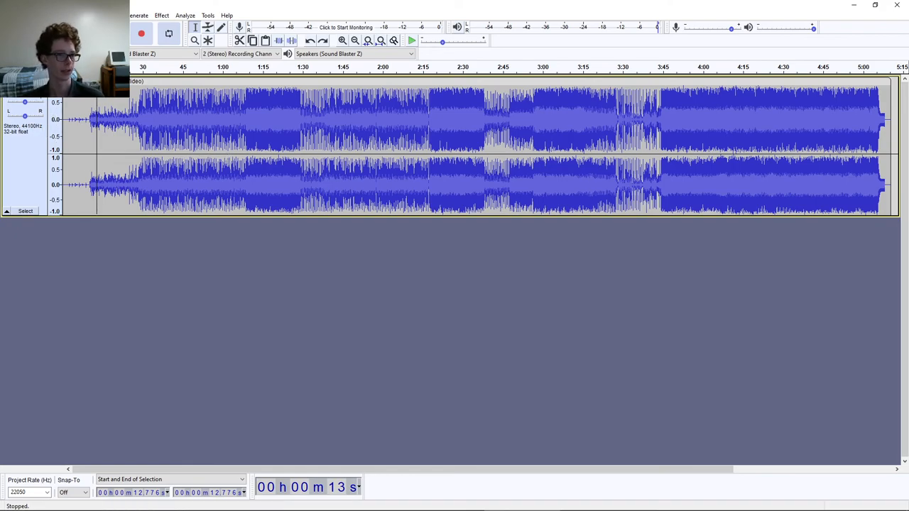
{"action": "left_click", "coordinate": [138, 15]}
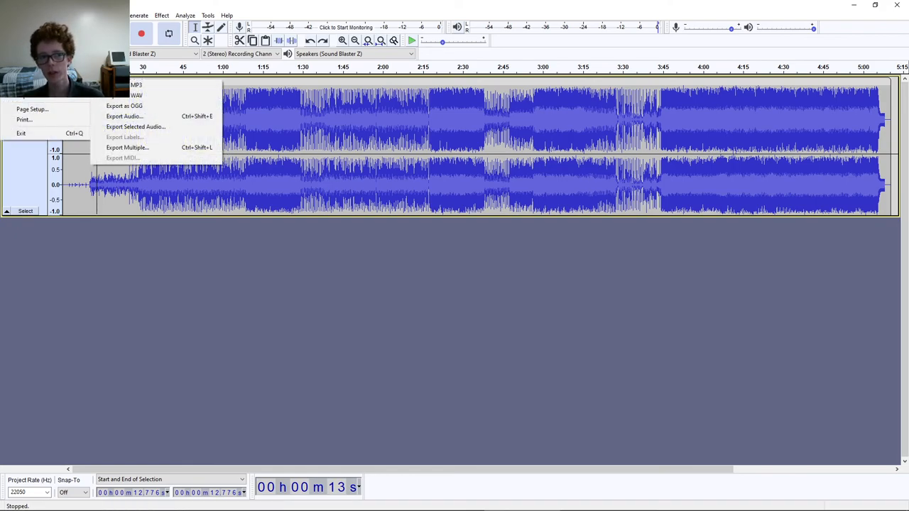
- Export the song as an MP3 forced to mono at 22050 Hz and listen to it briefly
{"action": "left_click", "coordinate": [125, 117]}
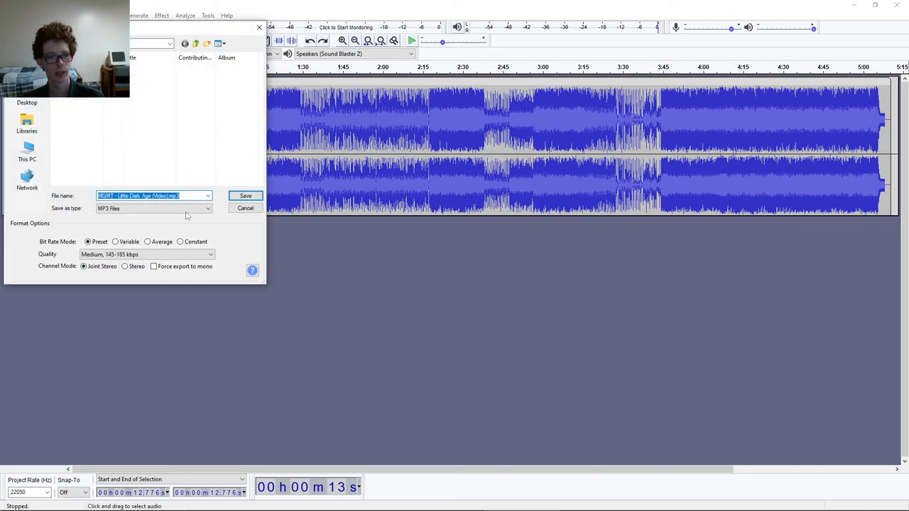
{"action": "left_click", "coordinate": [153, 267]}
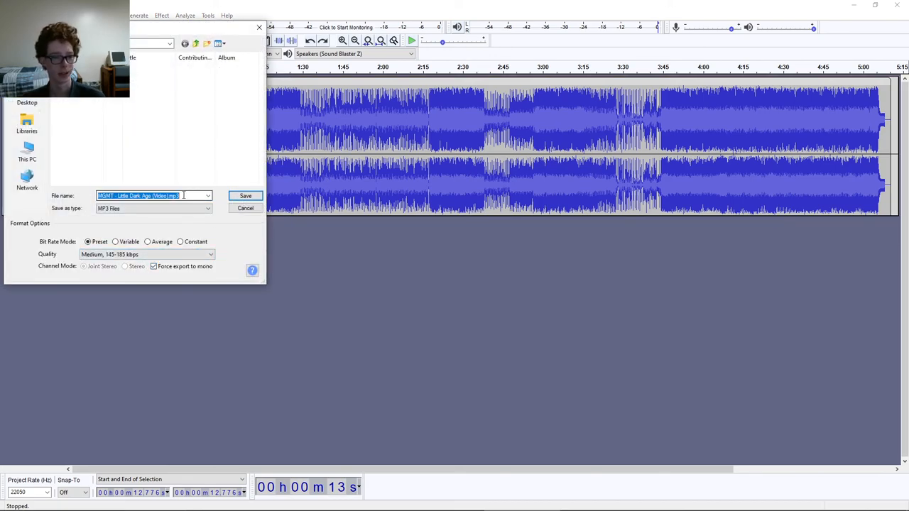
{"action": "left_click", "coordinate": [245, 207]}
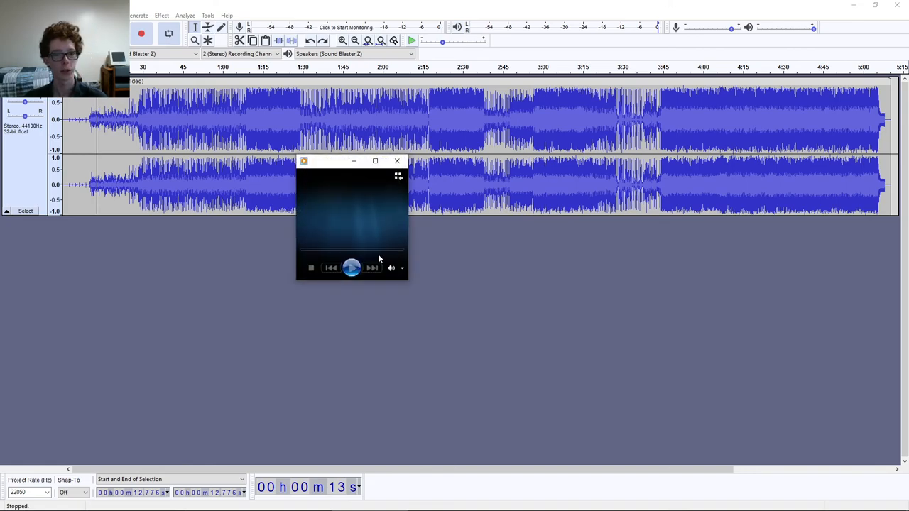
{"action": "left_click", "coordinate": [396, 161]}
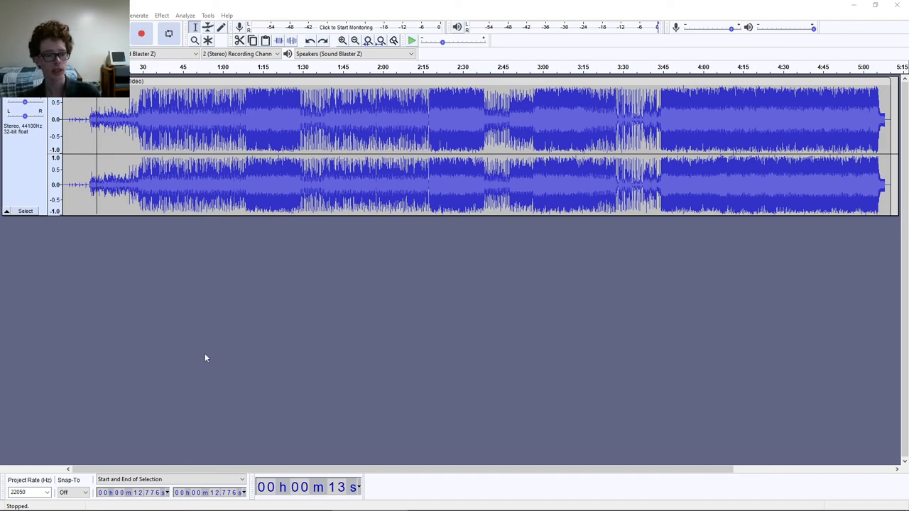
- Set the project rate to 16000 Hz and save another mono MP3 export
{"action": "left_click", "coordinate": [28, 491]}
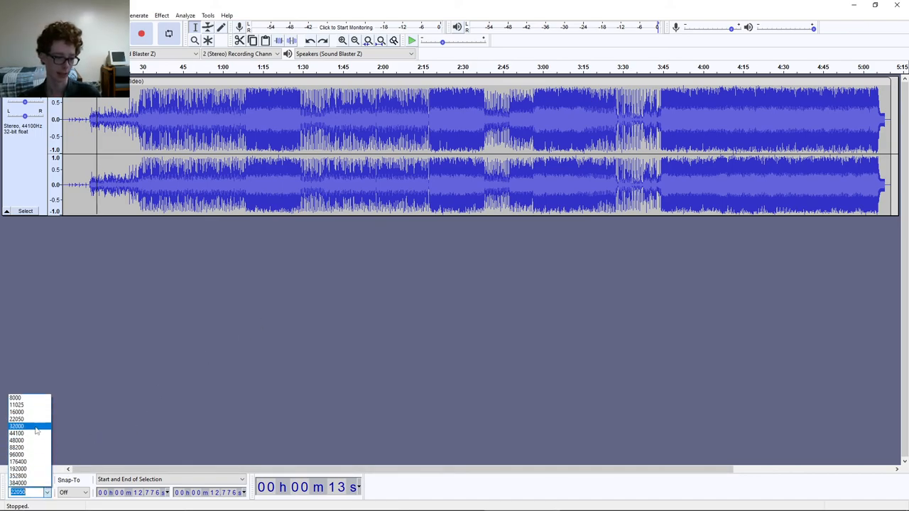
{"action": "left_click", "coordinate": [17, 412]}
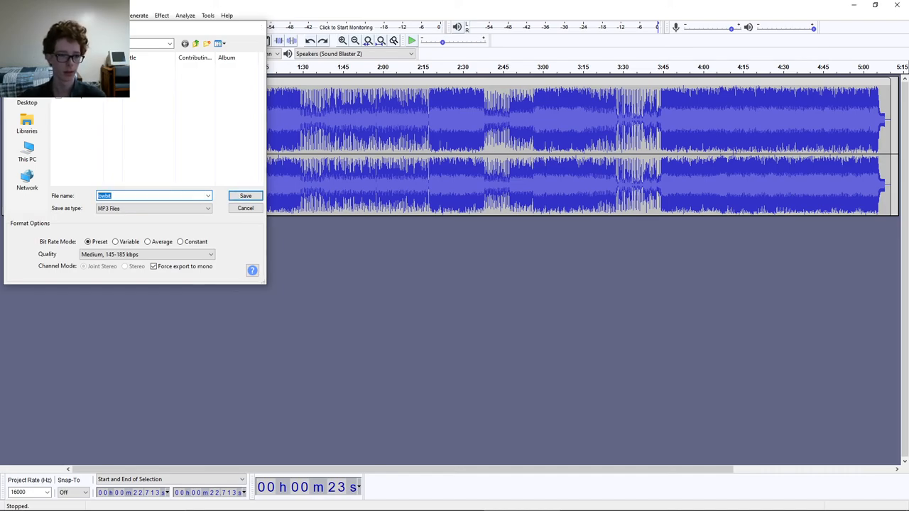
{"action": "left_click", "coordinate": [245, 196]}
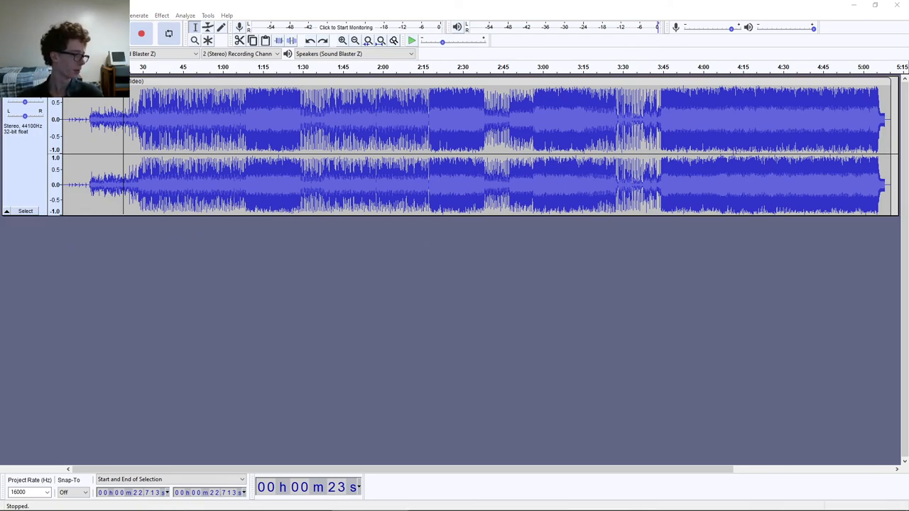
{"action": "left_click", "coordinate": [352, 267]}
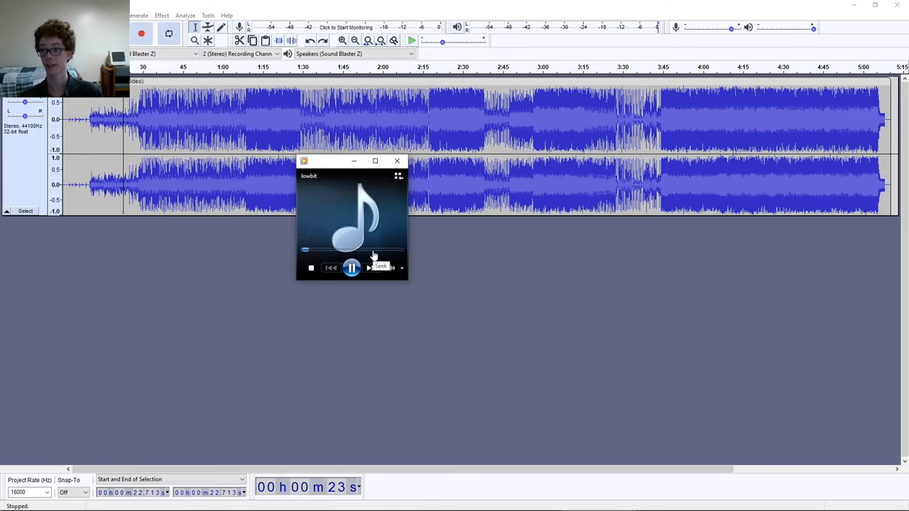
{"action": "left_click", "coordinate": [396, 160]}
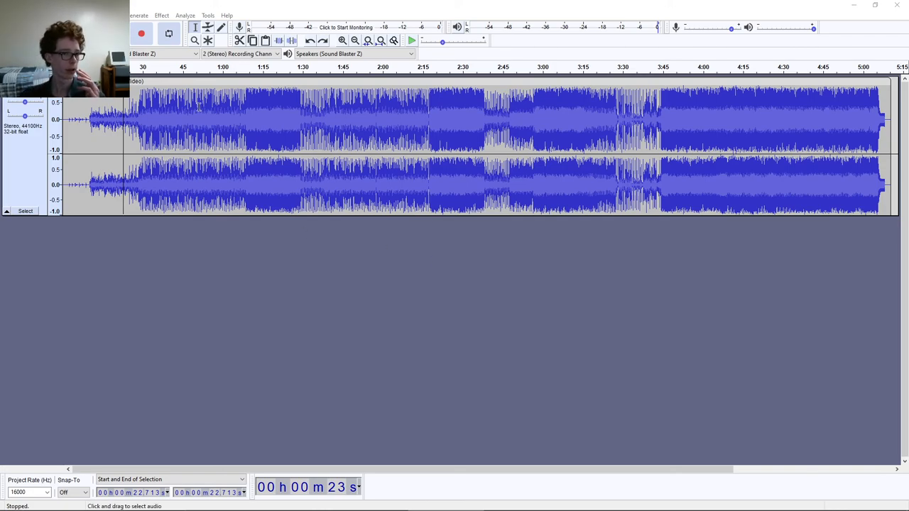
- Set the project rate to 11025 Hz and save a mono MP3 export named 'lowest'
{"action": "left_click", "coordinate": [46, 492]}
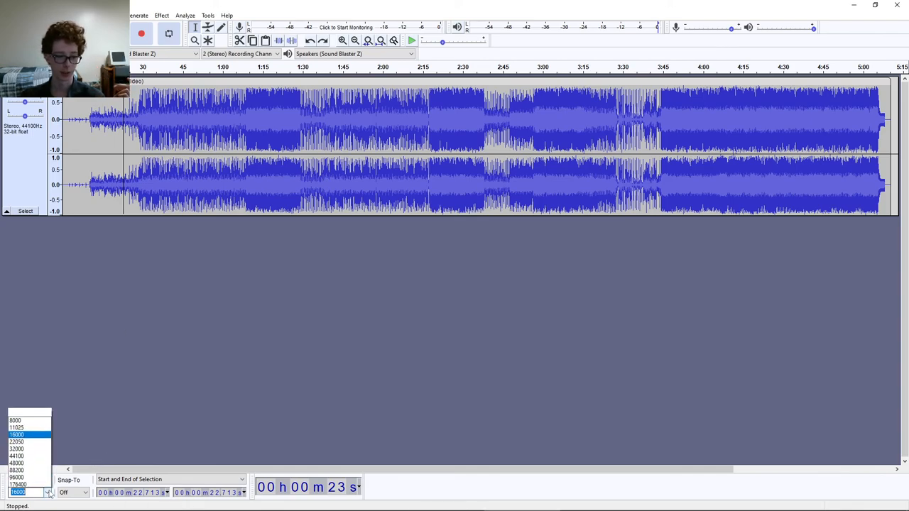
{"action": "left_click", "coordinate": [17, 427]}
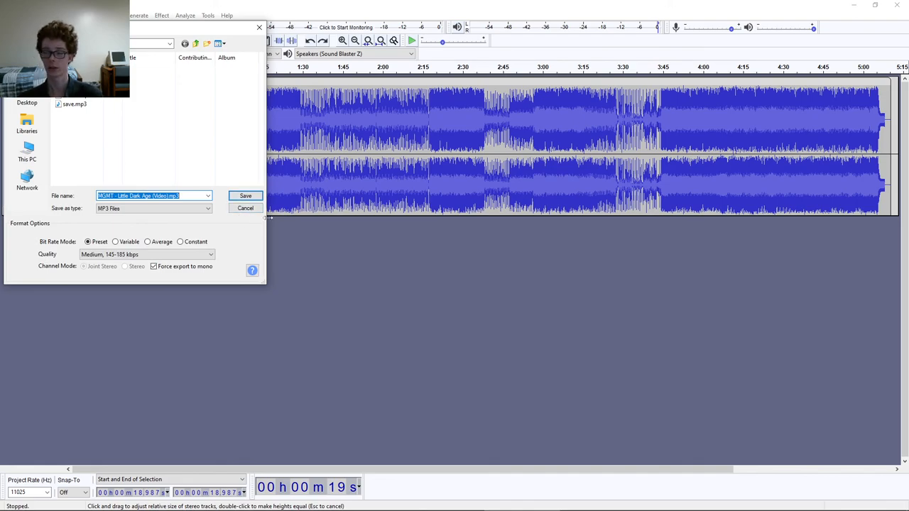
{"action": "type", "text": "lowest"}
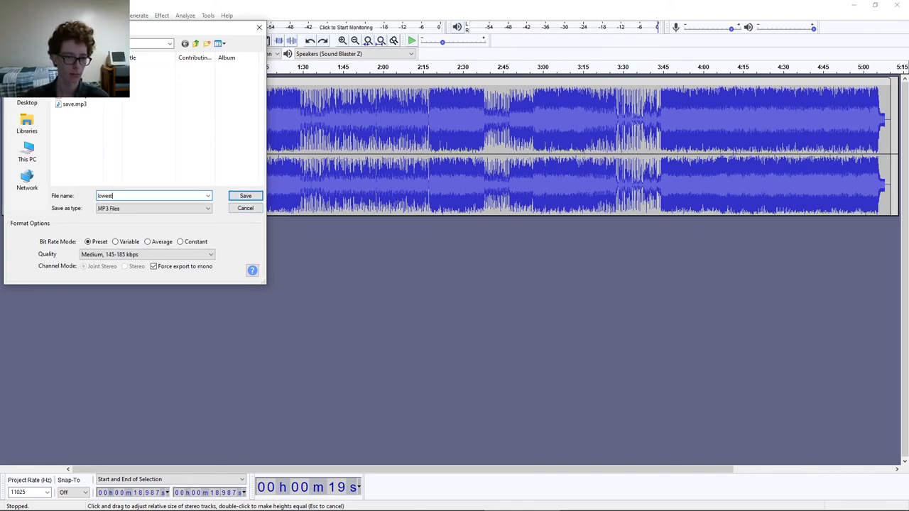
{"action": "left_click", "coordinate": [244, 196]}
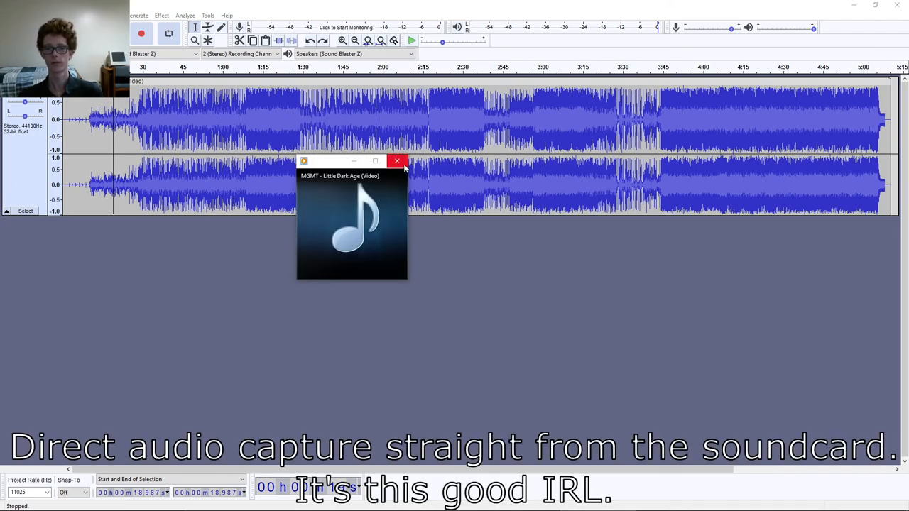
{"action": "left_click", "coordinate": [398, 161]}
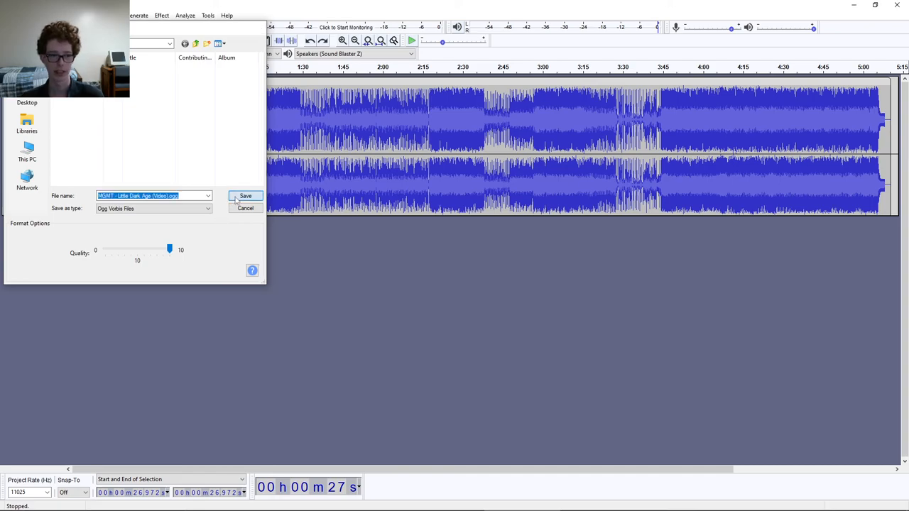
{"action": "left_click", "coordinate": [244, 196]}
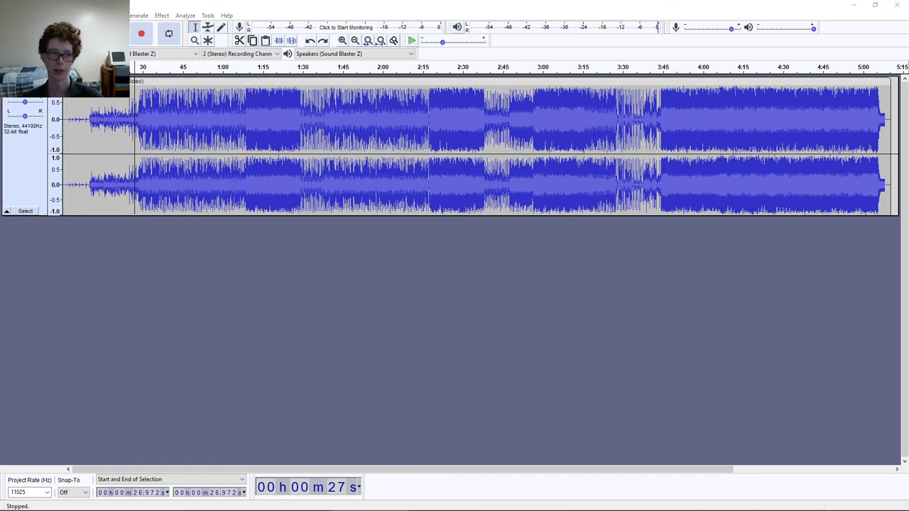
- Back out of an MP3 export and switch to an OGG Vorbis export instead
{"action": "left_click", "coordinate": [139, 15]}
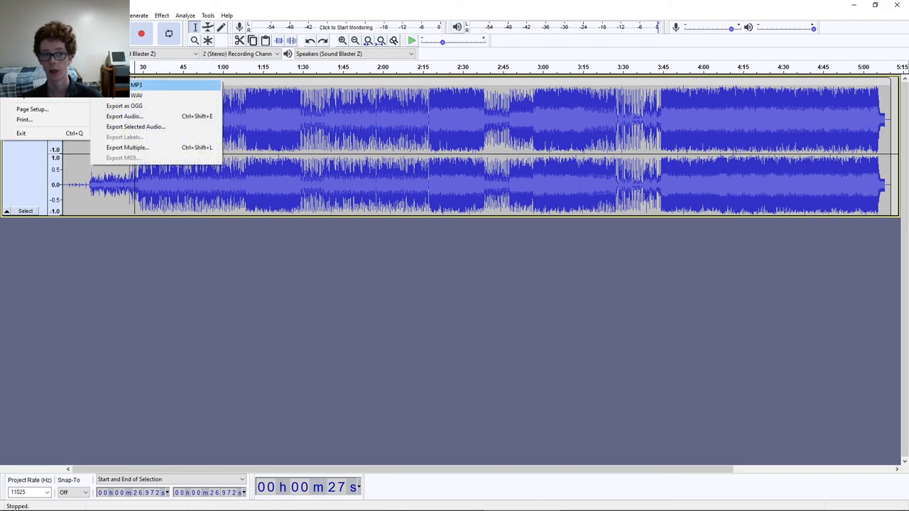
{"action": "left_click", "coordinate": [137, 86]}
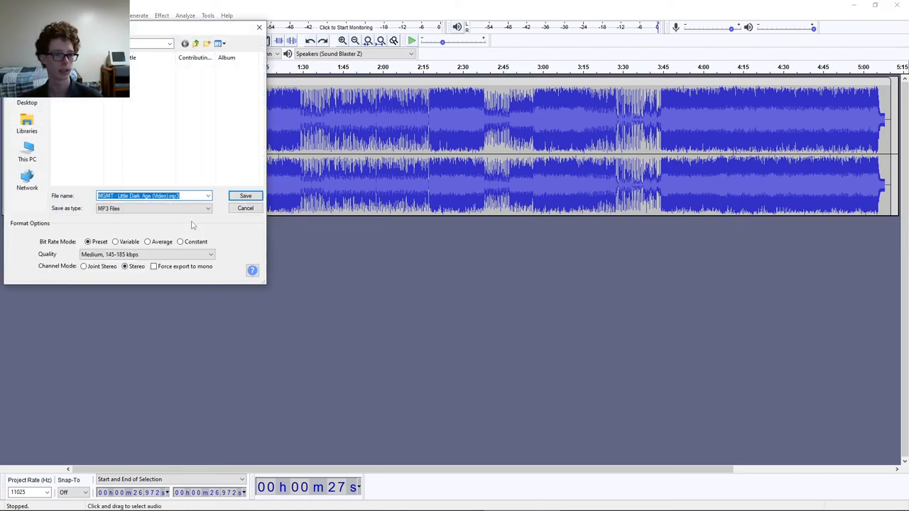
{"action": "left_click", "coordinate": [245, 196]}
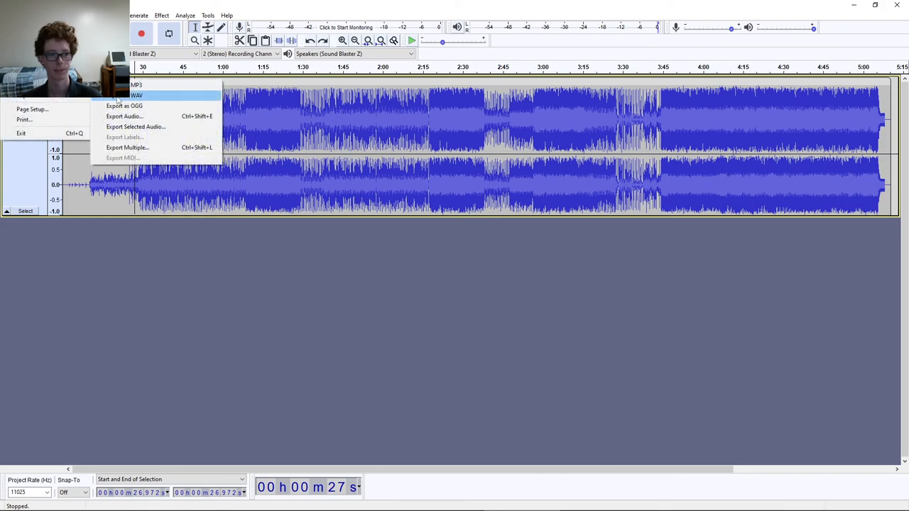
{"action": "left_click", "coordinate": [123, 105]}
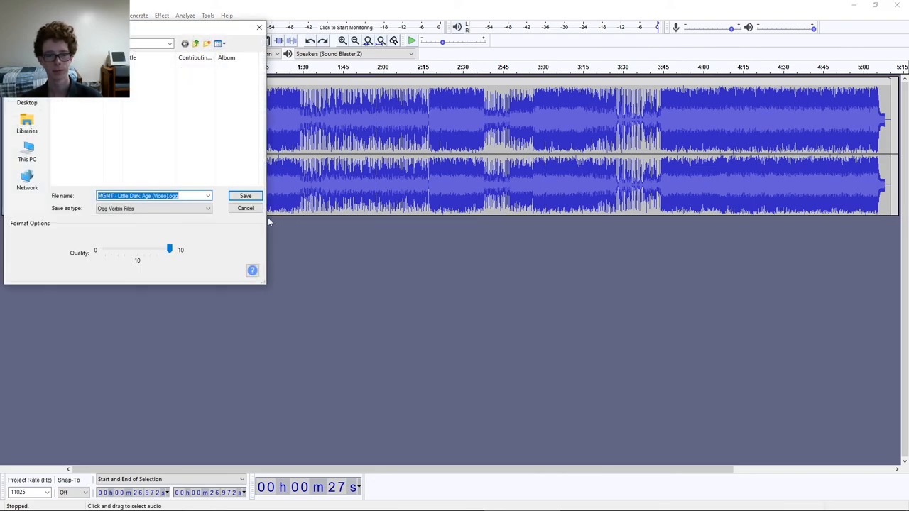
- Save the stereo OGG export at quality 5 to the desktop, about 1.20 MB
{"action": "left_click_drag", "start_coordinate": [169, 250], "coordinate": [136, 249]}
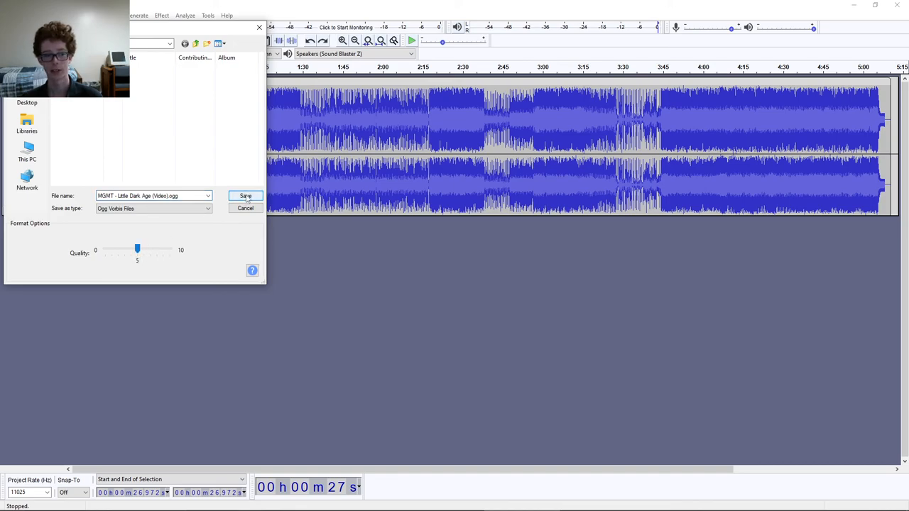
{"action": "left_click", "coordinate": [244, 196]}
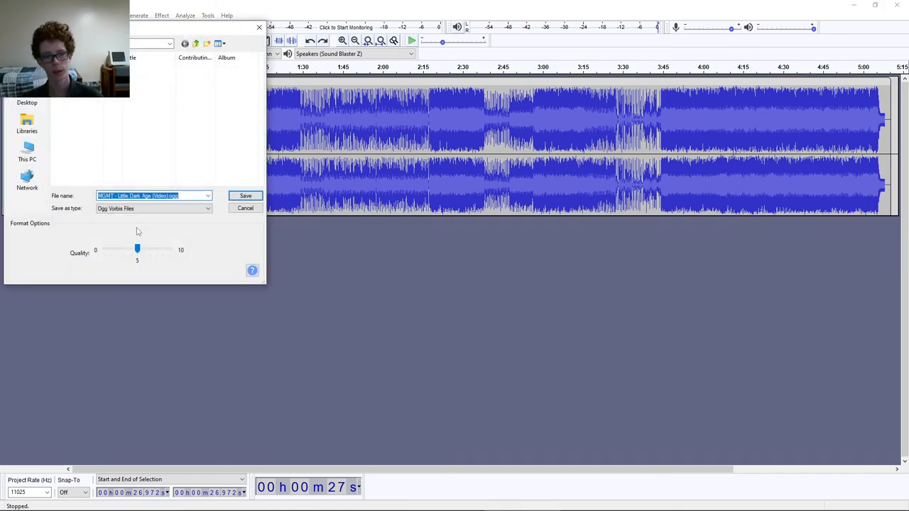
{"action": "left_click_drag", "start_coordinate": [136, 248], "coordinate": [125, 249]}
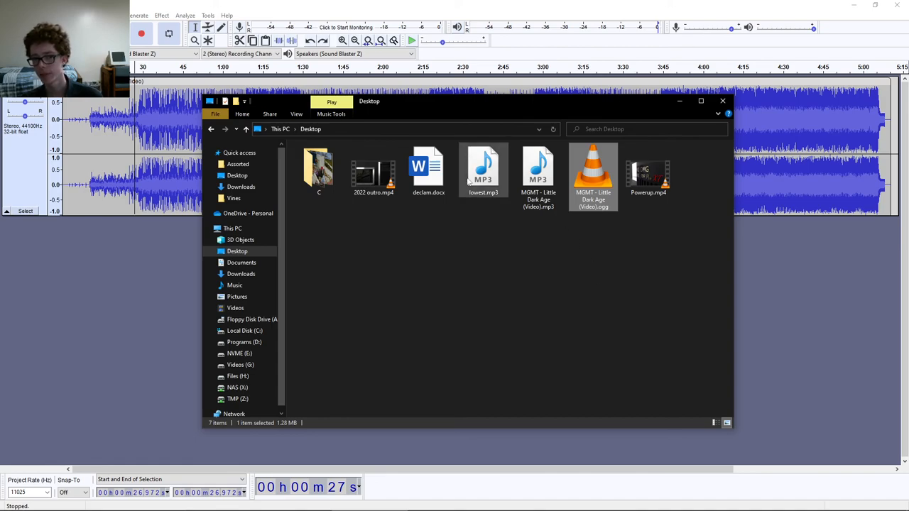
- Delete the lowest.mp3 test export from the desktop, keeping the OGG song
{"action": "left_click", "coordinate": [503, 274]}
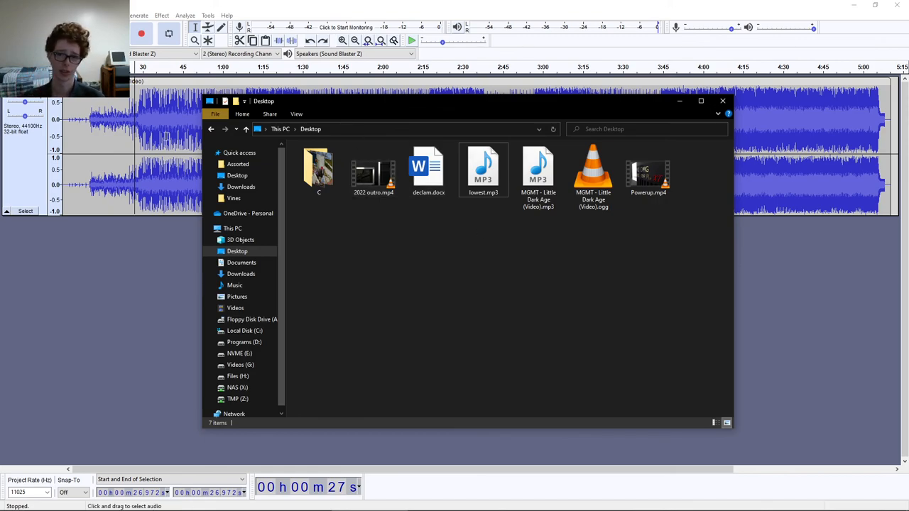
{"action": "mouse_move", "coordinate": [602, 261]}
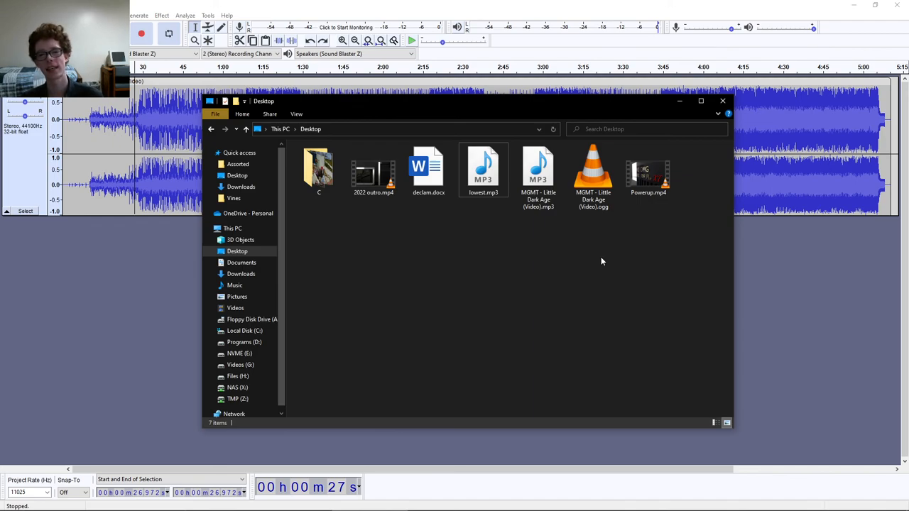
{"action": "left_click", "coordinate": [483, 170]}
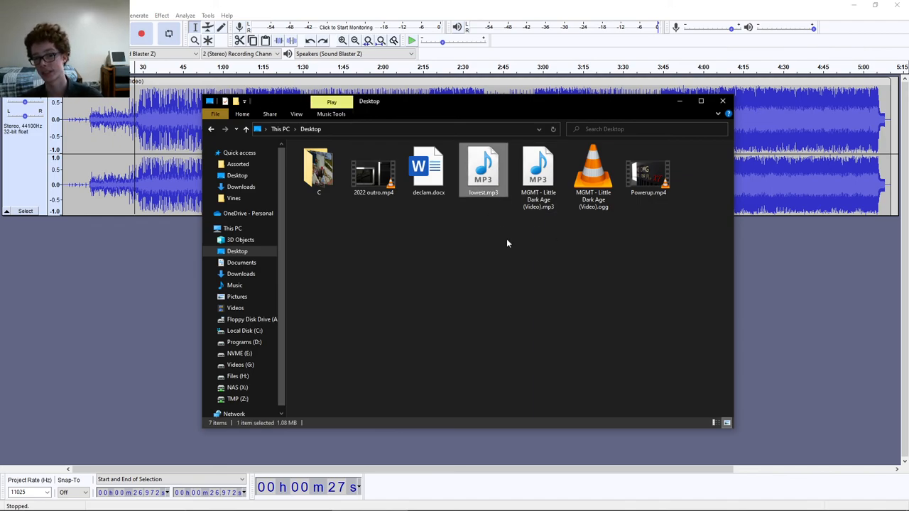
{"action": "mouse_move", "coordinate": [543, 301]}
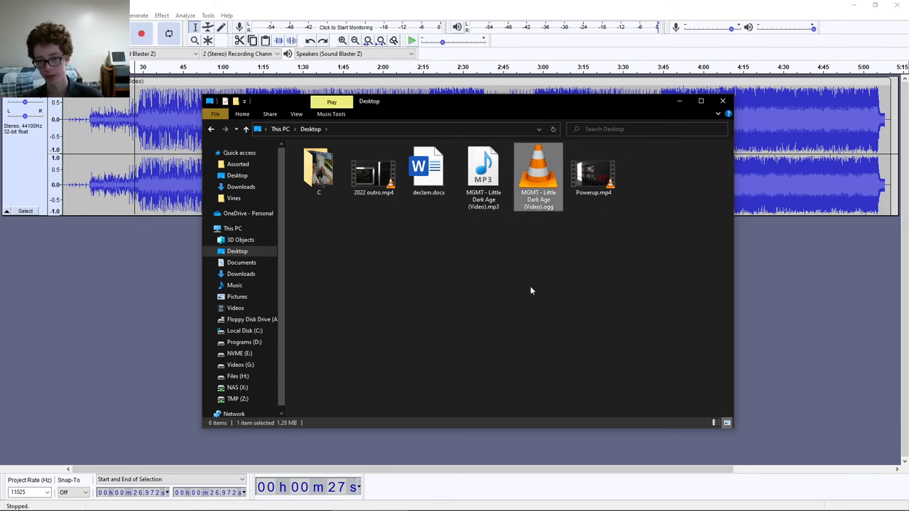
{"action": "mouse_move", "coordinate": [504, 365]}
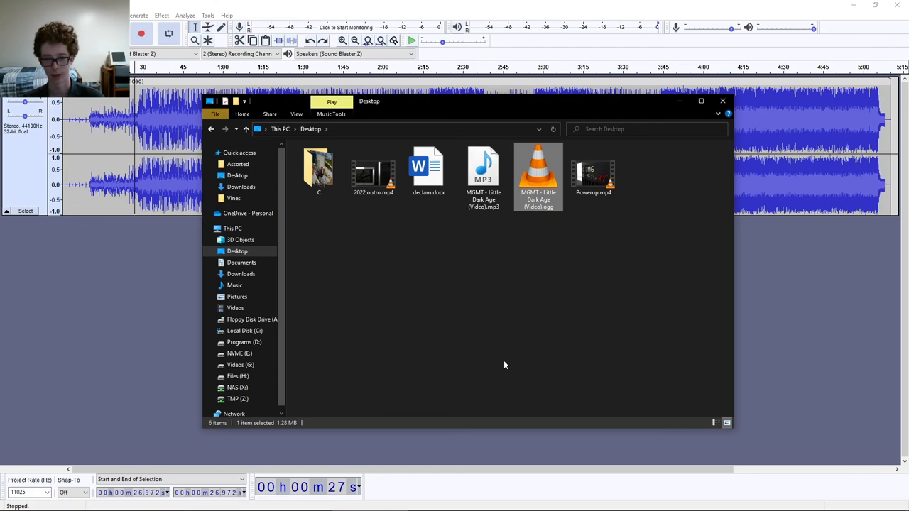
{"action": "left_click", "coordinate": [251, 318]}
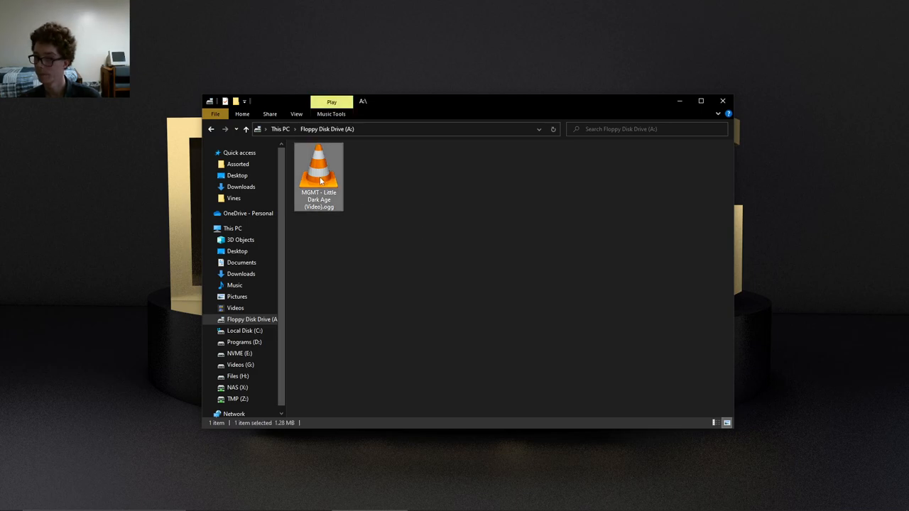
- Play the OGG song copy directly from Floppy Disk Drive (A:)
{"action": "double_click", "coordinate": [318, 176]}
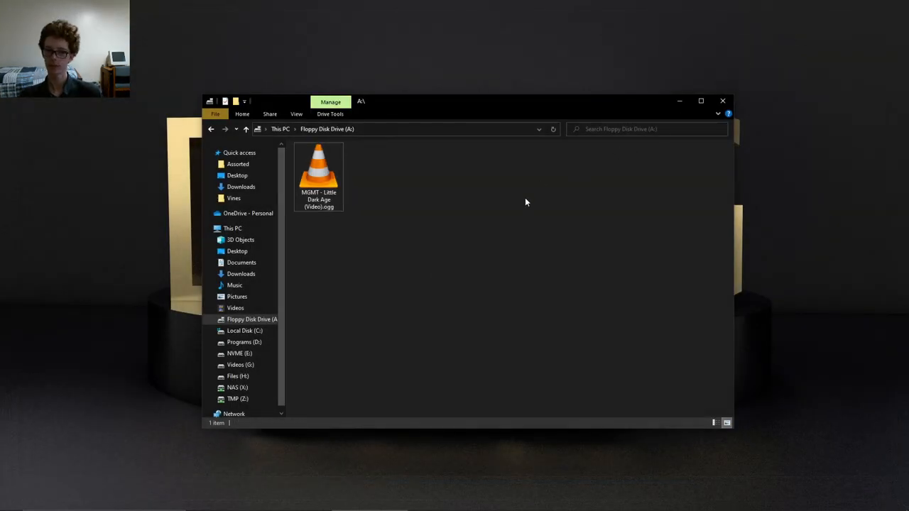
{"action": "mouse_move", "coordinate": [500, 221]}
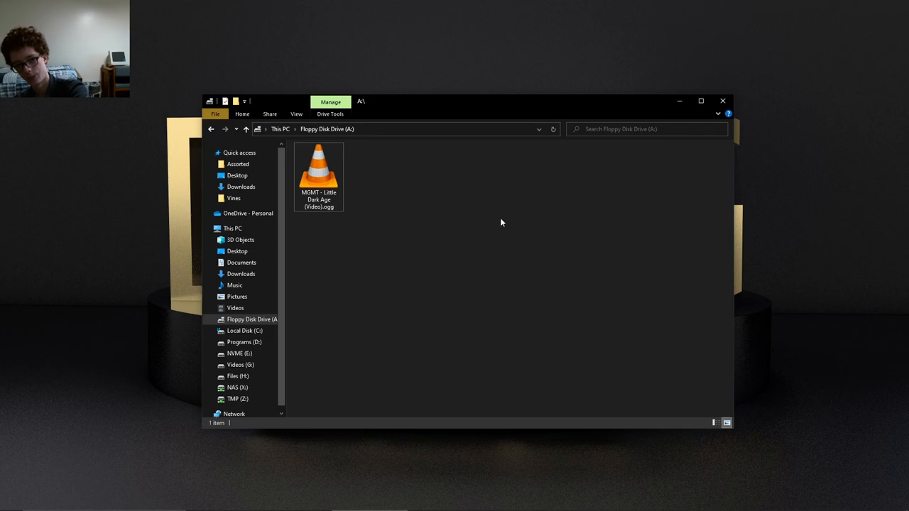